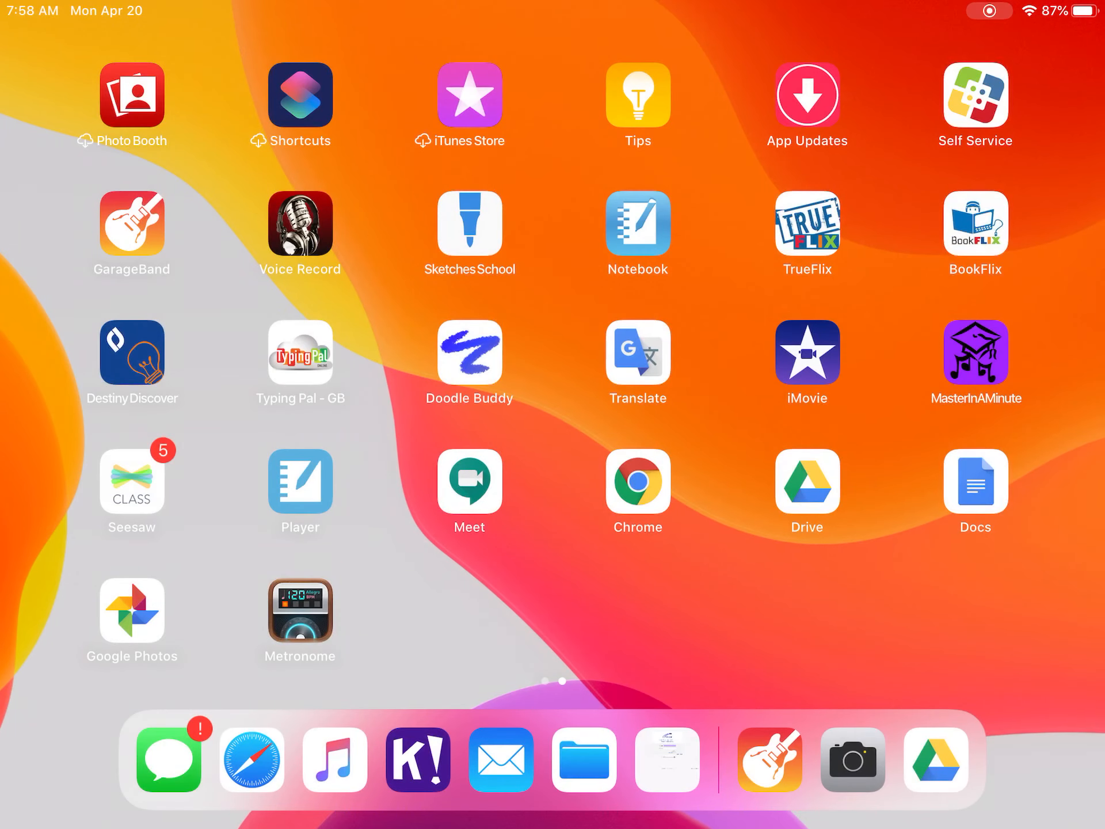
Step: Launch GarageBand from the Home Screen into its song browser
left_click(131, 225)
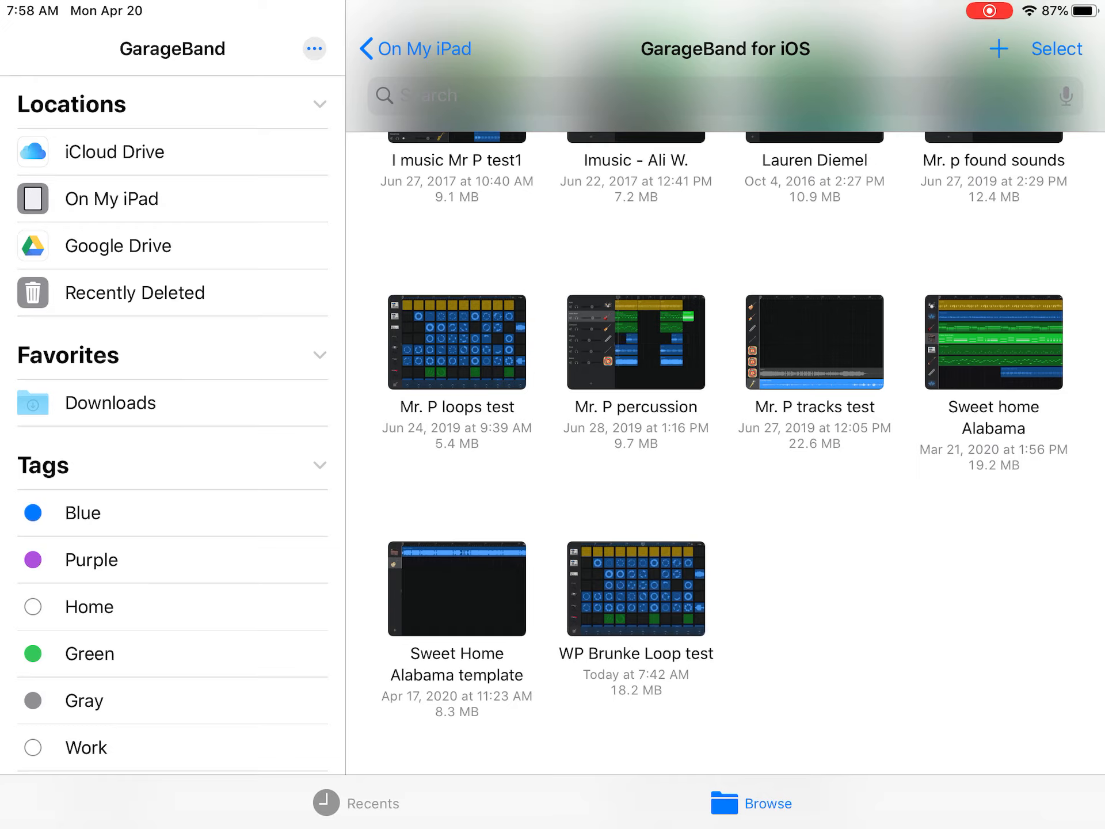
Step: Open the Live Loops dubstep template from the song browser
scroll("up", 3)
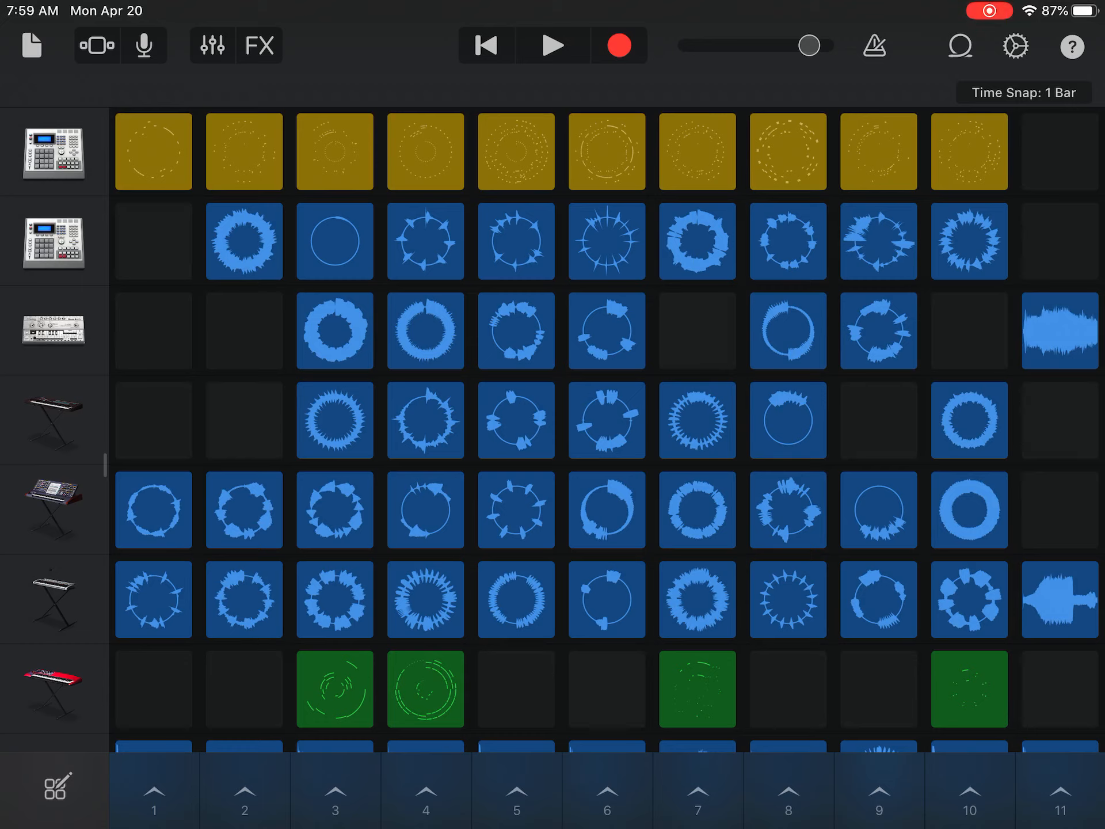
Step: Play and stop the column 1 loops, then trigger all loops in column 6
left_click(552, 45)
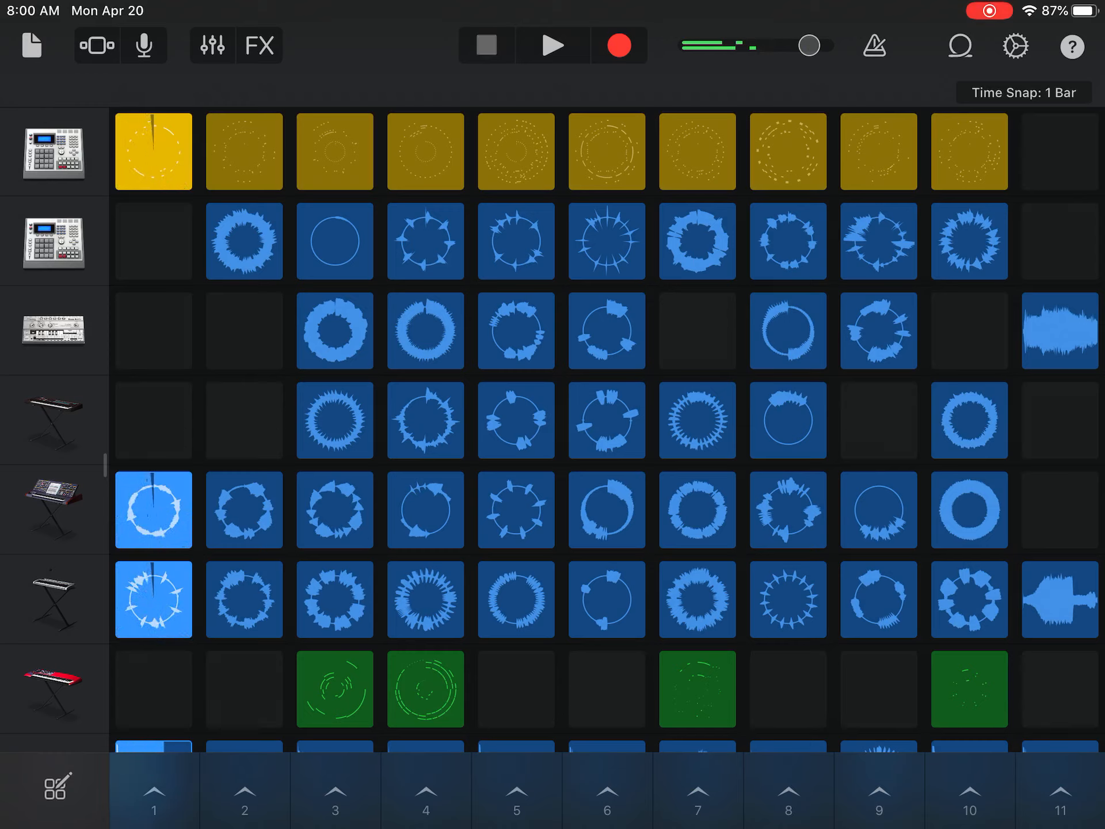
left_click(552, 44)
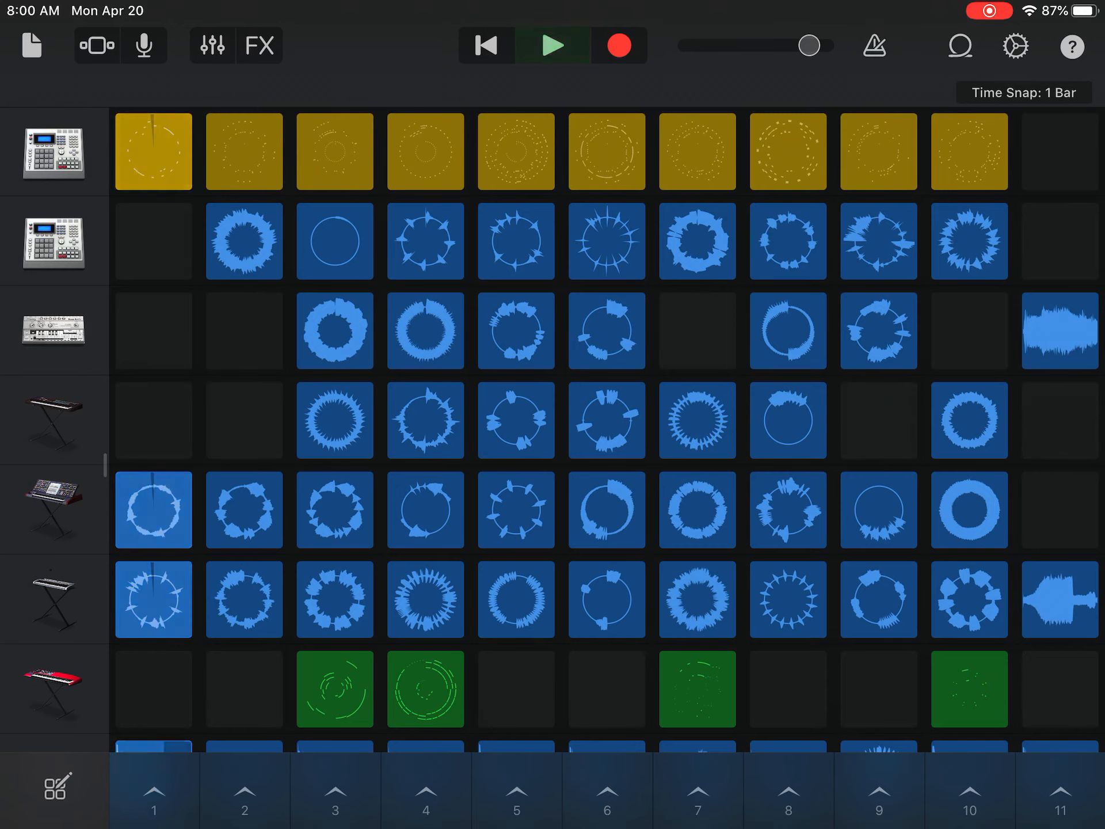
left_click(552, 45)
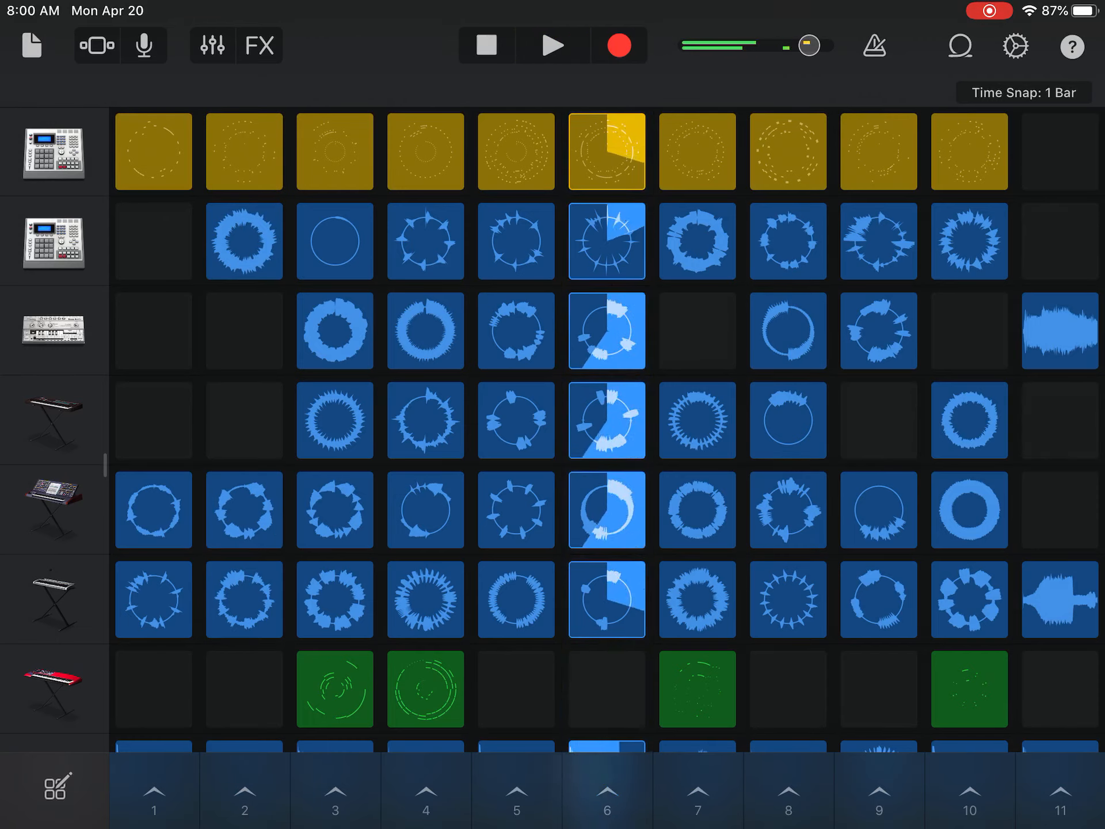
Step: Stop the column 6 loops so nothing is playing
left_click(552, 45)
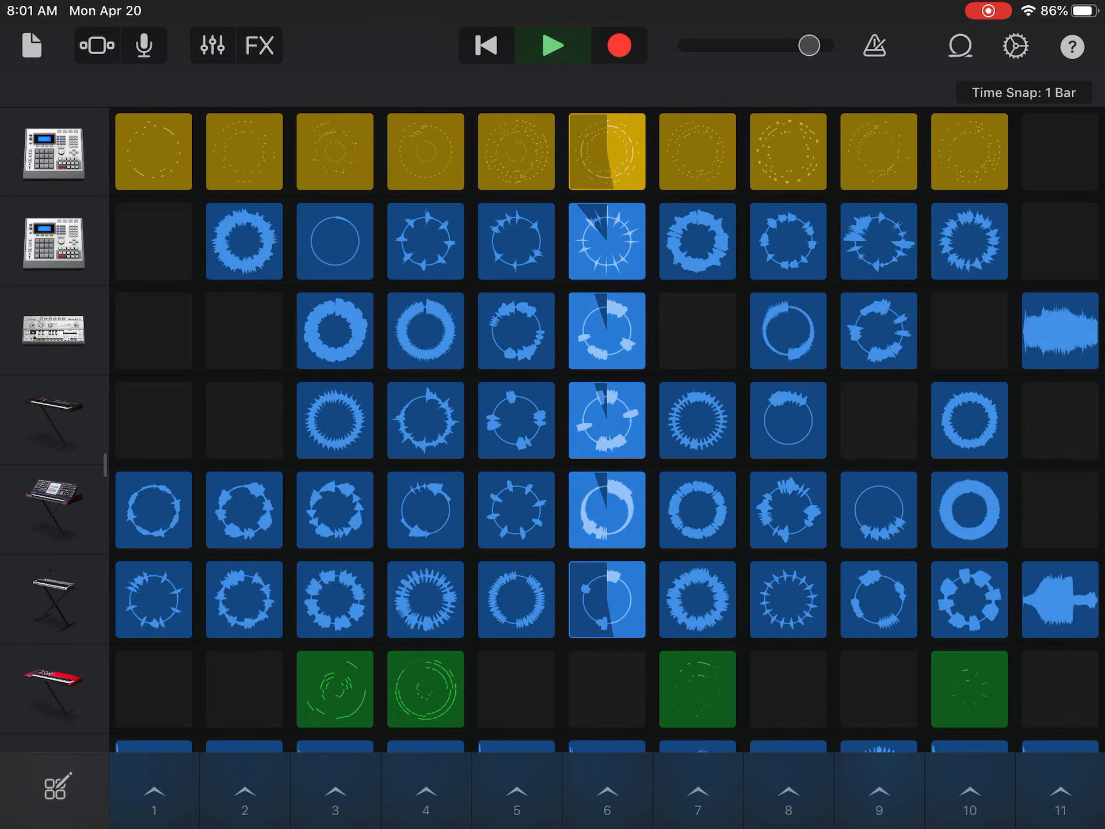
Step: Play column 1, switch to column 2, stop, then trigger column 6 again
left_click(552, 44)
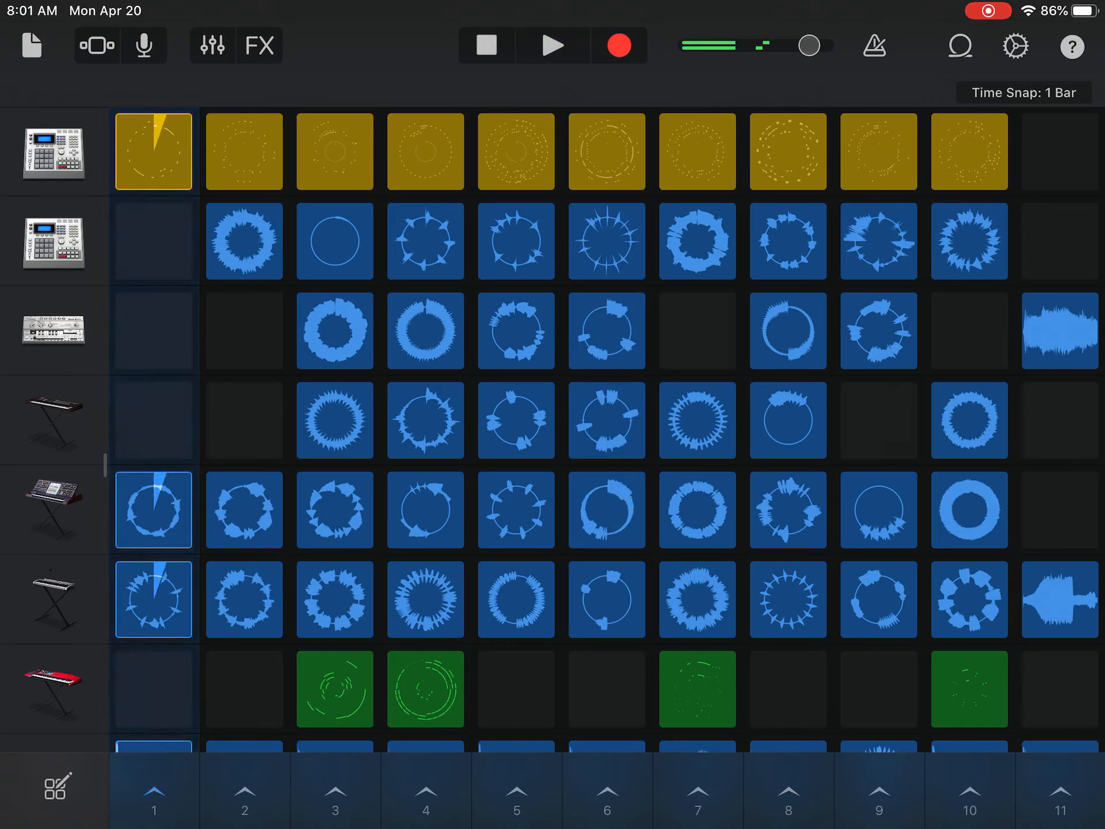
left_click(554, 45)
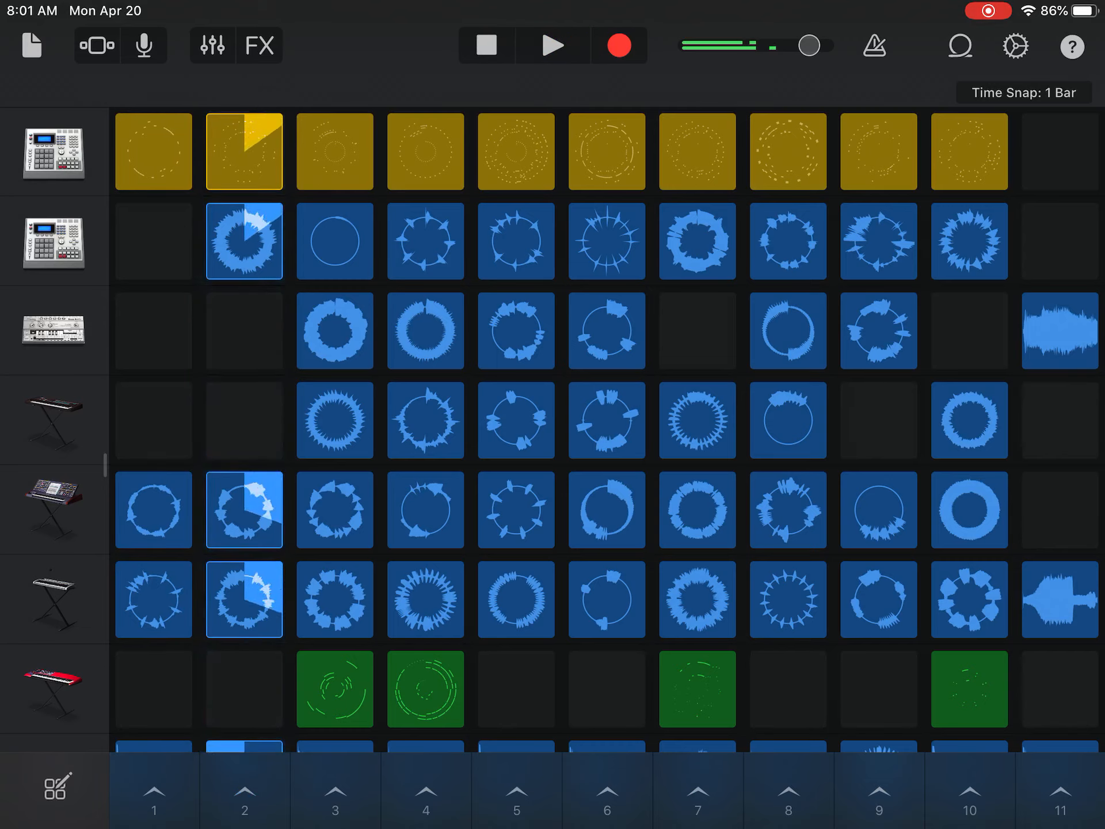
left_click(554, 45)
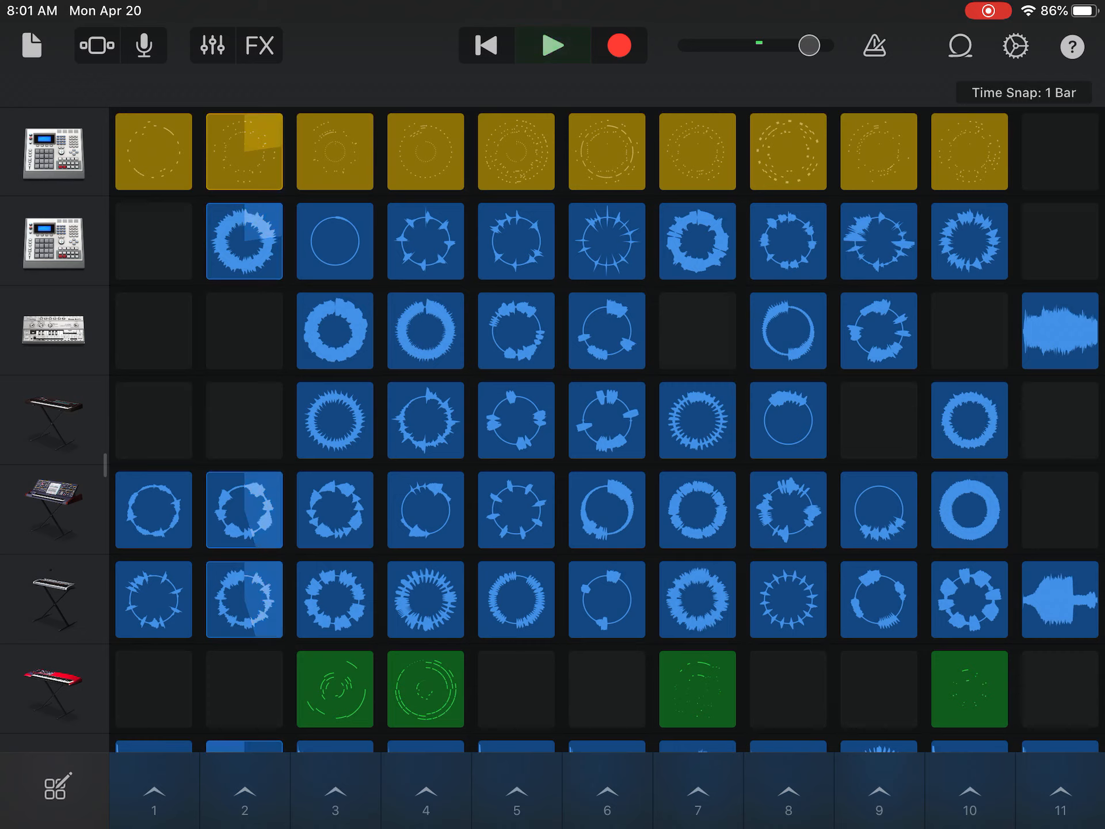
left_click(554, 46)
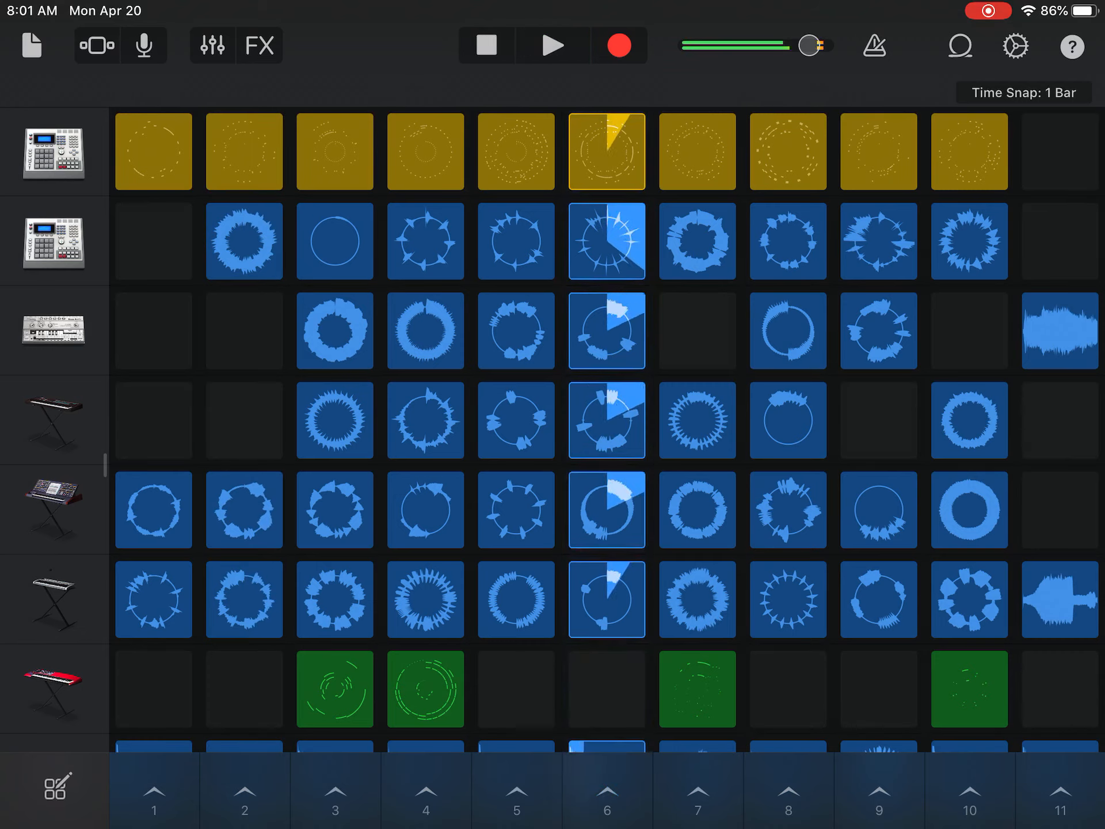